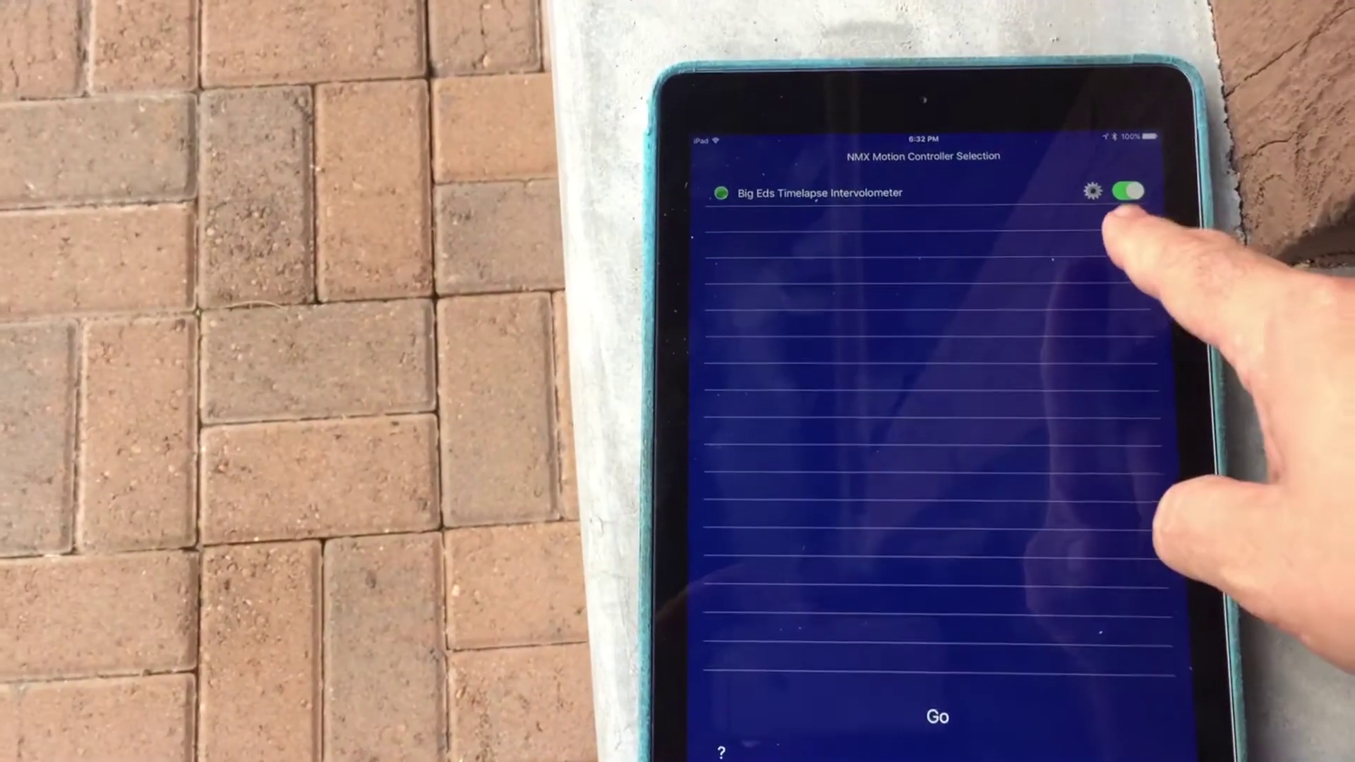
Enable the Big Eds Timelapse Intervolometer on the controller selection screen.
{"action": "left_click", "coordinate": [1094, 192]}
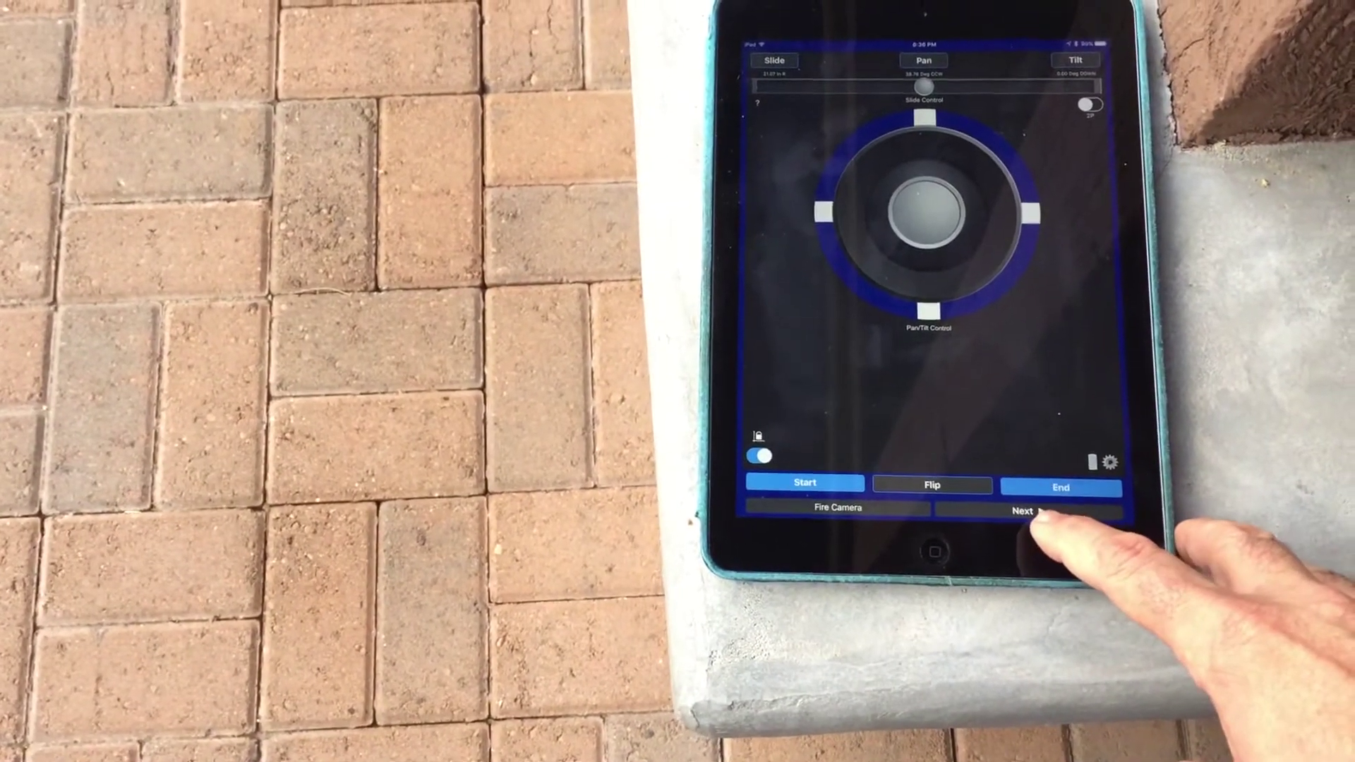
Advance from the saved start and end points to the Program Setup screen.
{"action": "left_click", "coordinate": [1022, 509]}
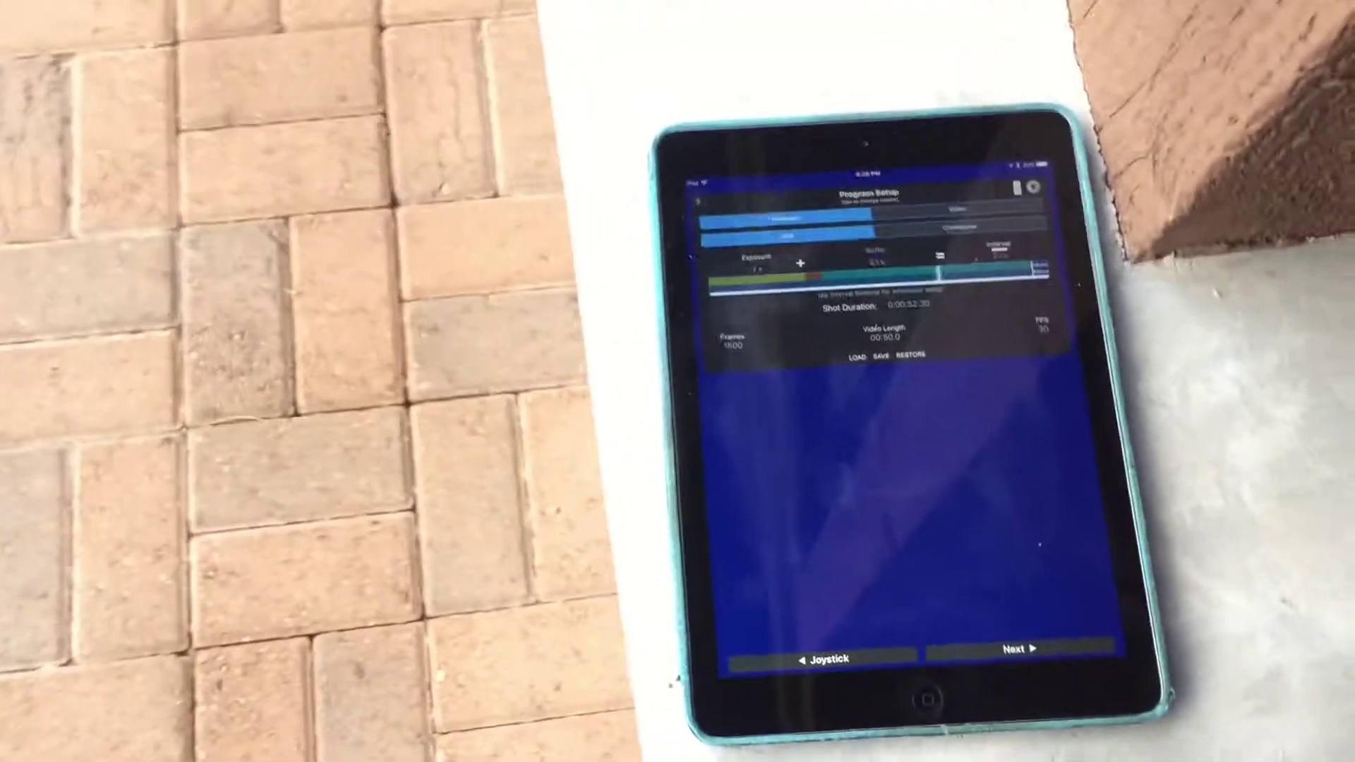